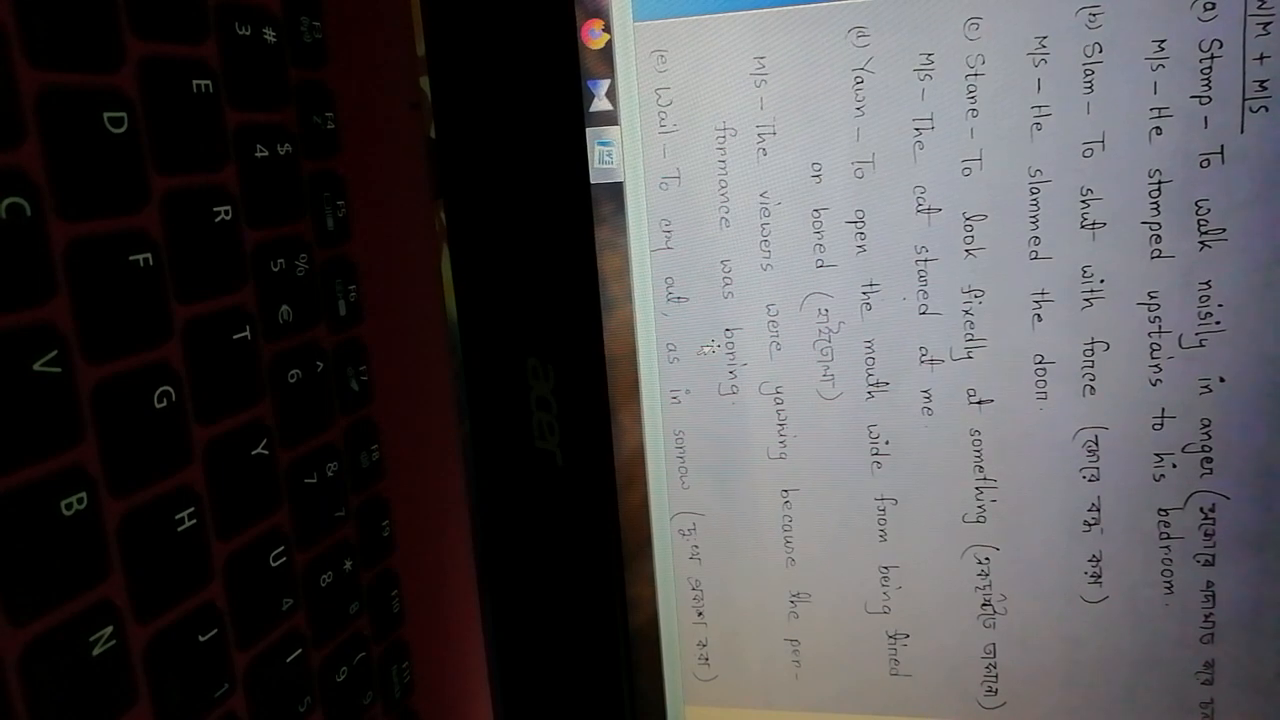
scroll("down", 3)
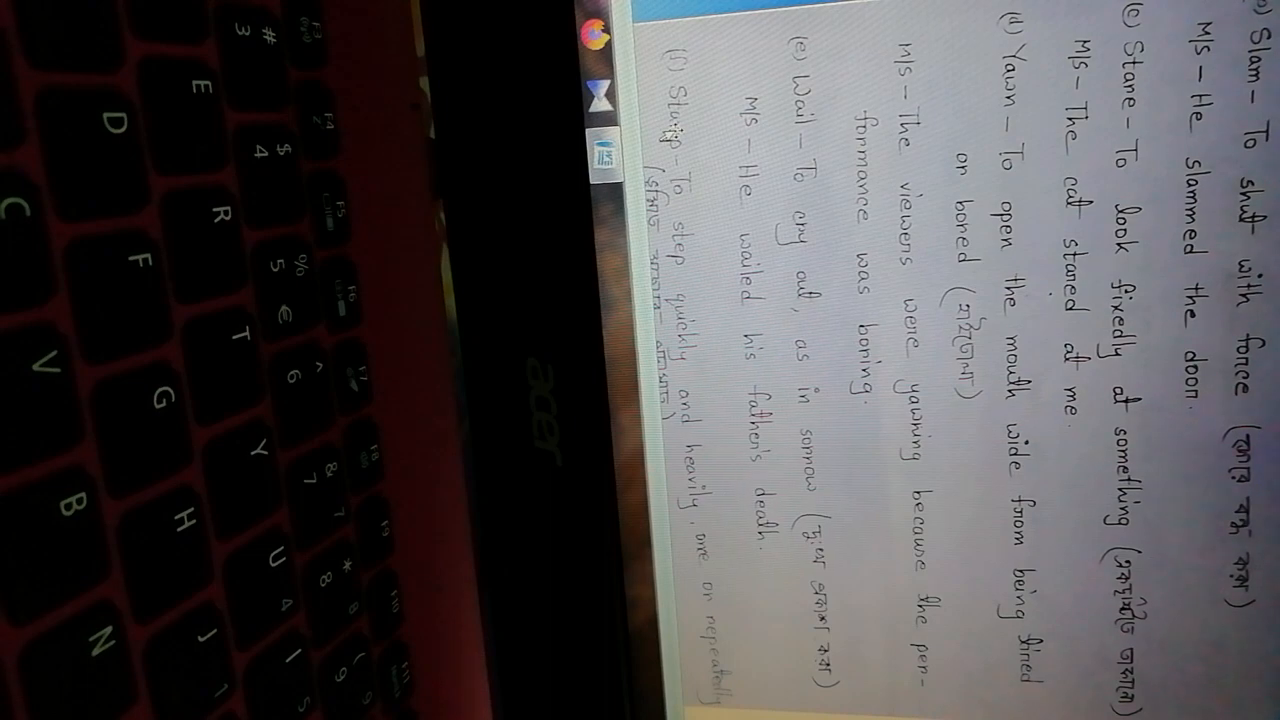
scroll("down", 3)
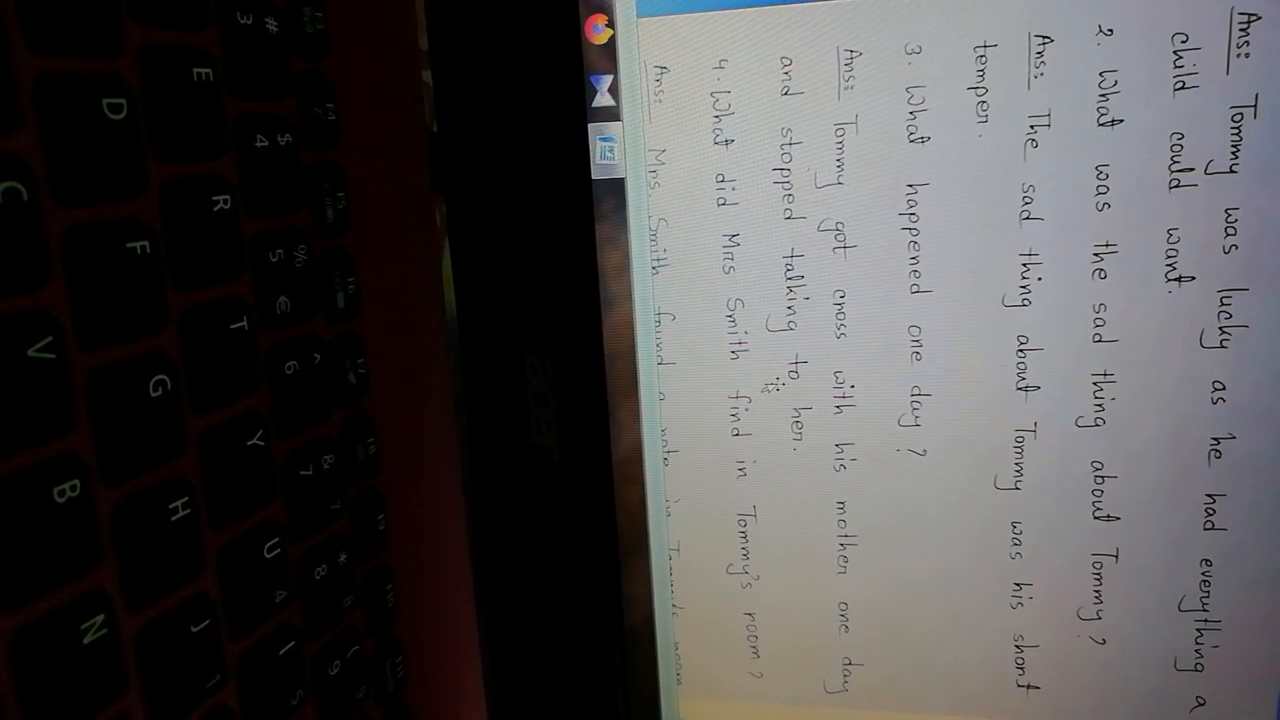
scroll("down", 3)
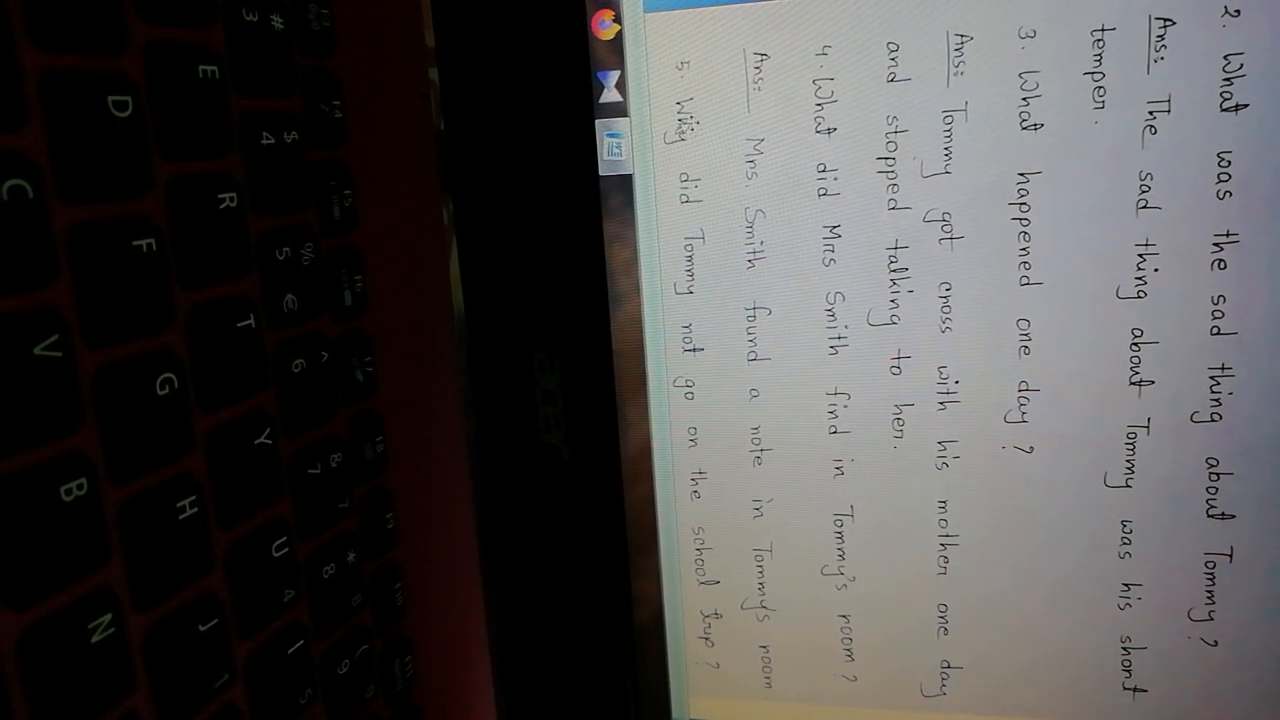
scroll("down", 3)
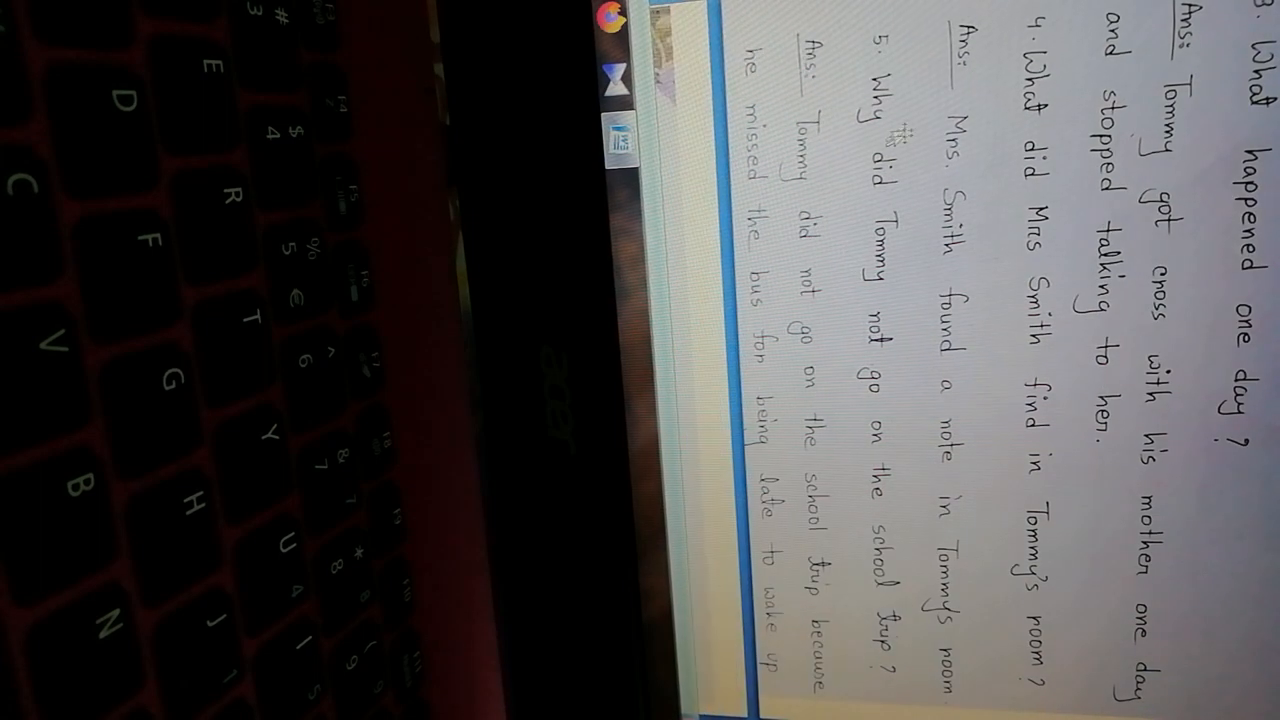